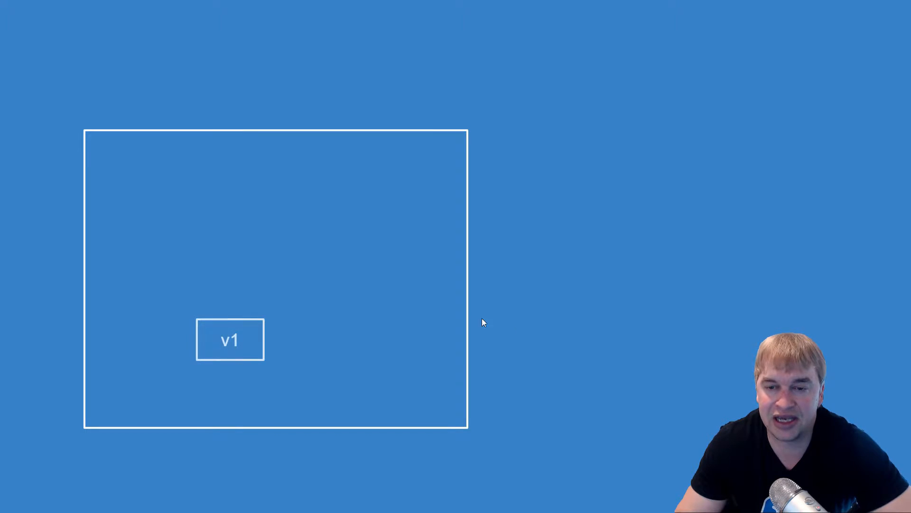
pyautogui.moveTo(528, 327)
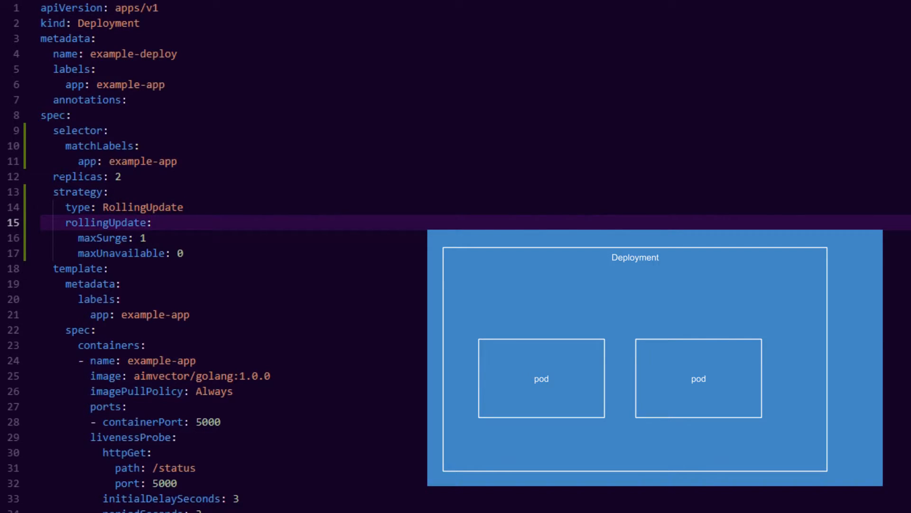
# Step: Scroll deployment.yaml to the golang:1.0.0 image, port 5000, /status probe and resource limits
pyautogui.click(120, 177)
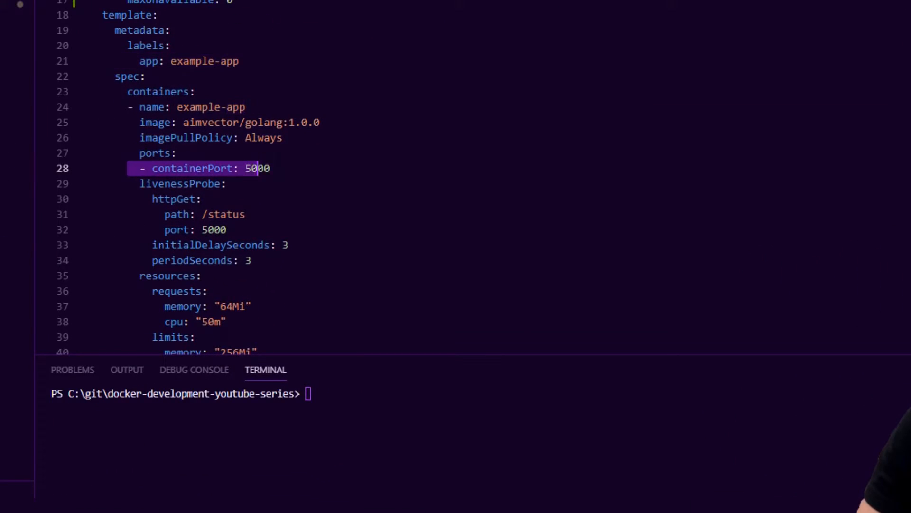
pyautogui.scroll(-3)
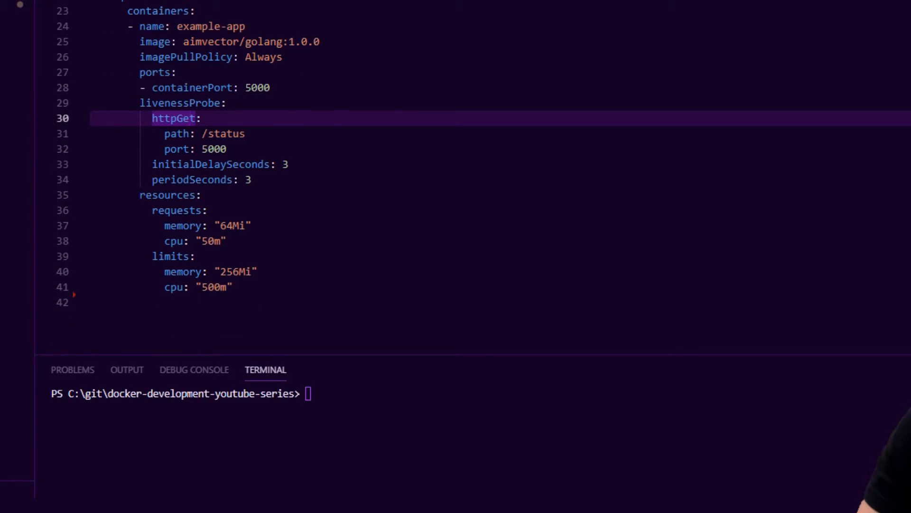
pyautogui.moveTo(174, 118); pyautogui.dragTo(251, 179)
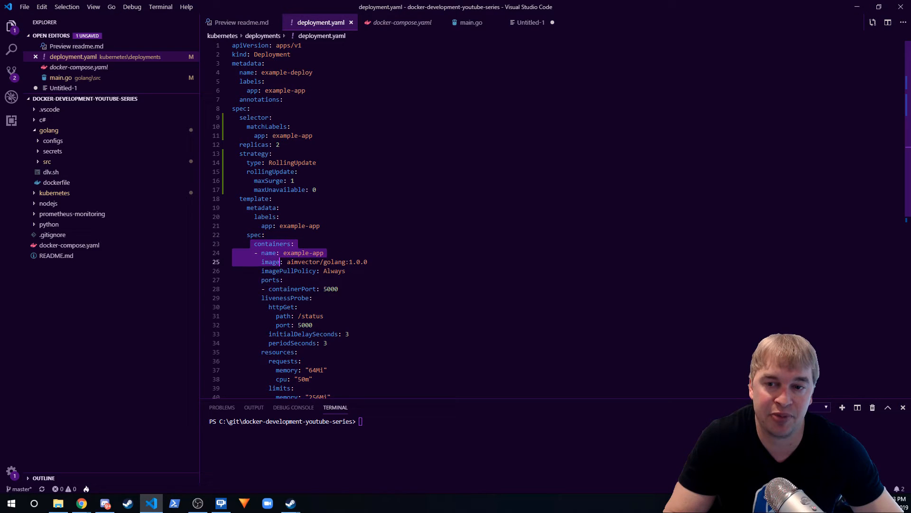
# Step: Fold the example-app container block at line 24 of deployment.yaml
pyautogui.click(348, 333)
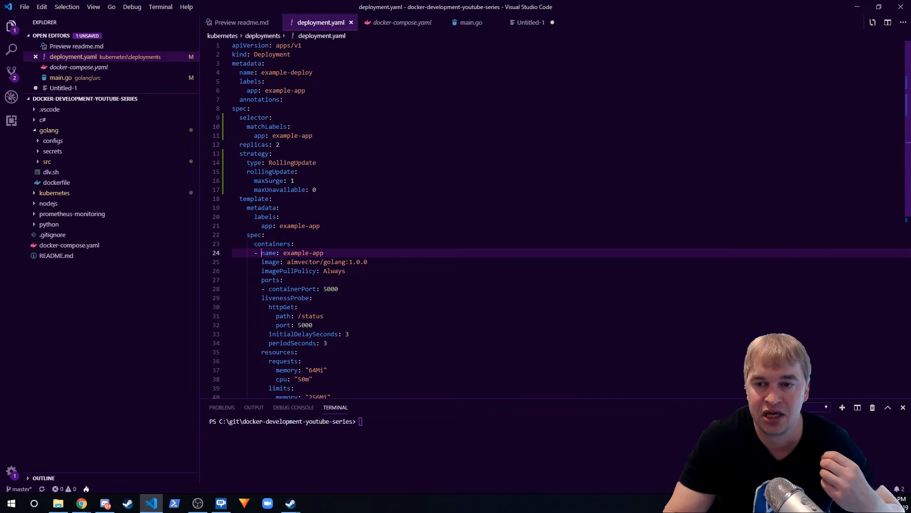
pyautogui.click(227, 252)
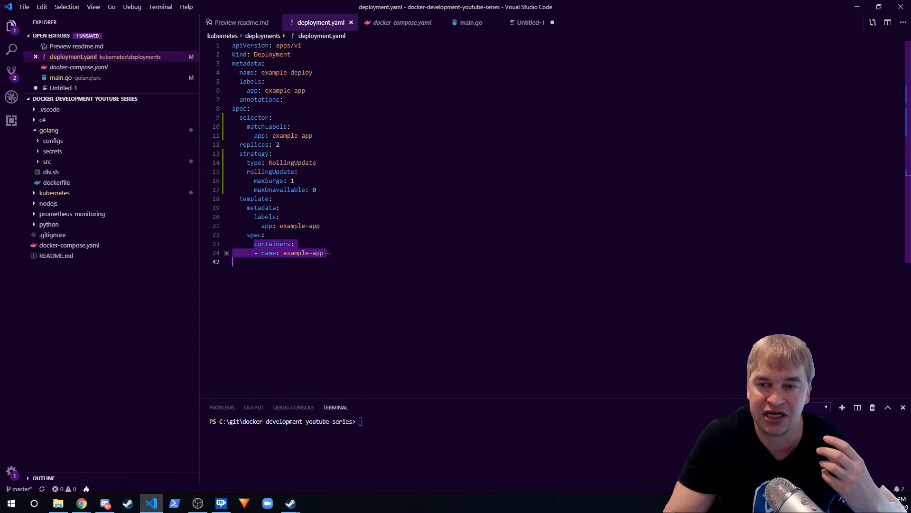
pyautogui.click(226, 252)
pyautogui.write('kubectl applyt')
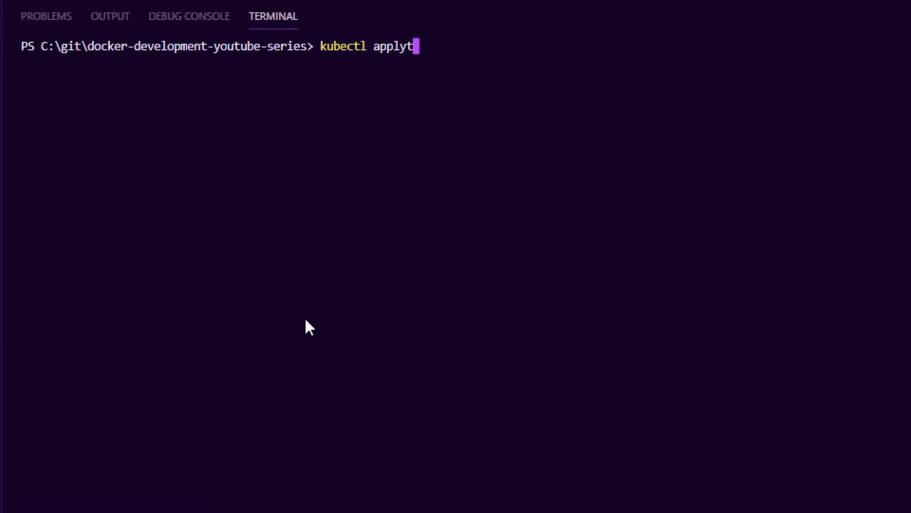
# Step: Apply .\kubernetes\deployments\deployment.yaml and run kubectl get deploy to confirm 2/2 ready
pyautogui.press('Backspace')
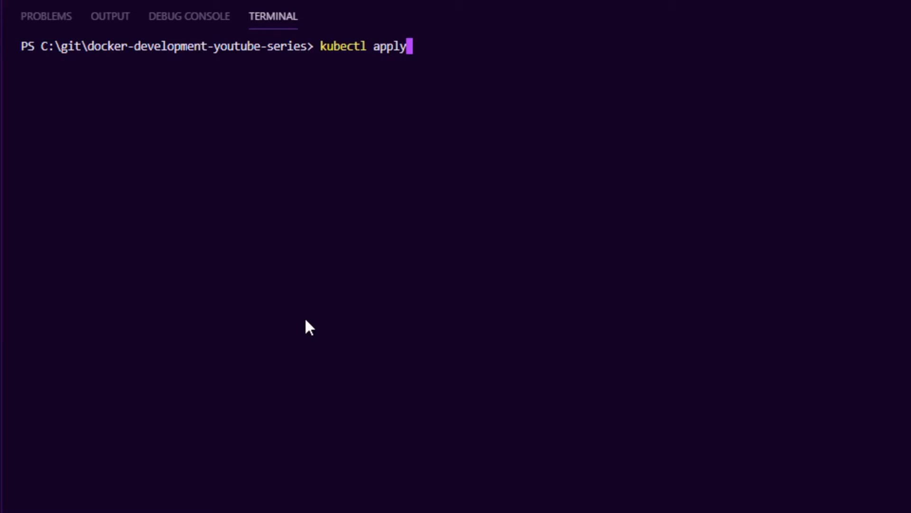
pyautogui.write('-f')
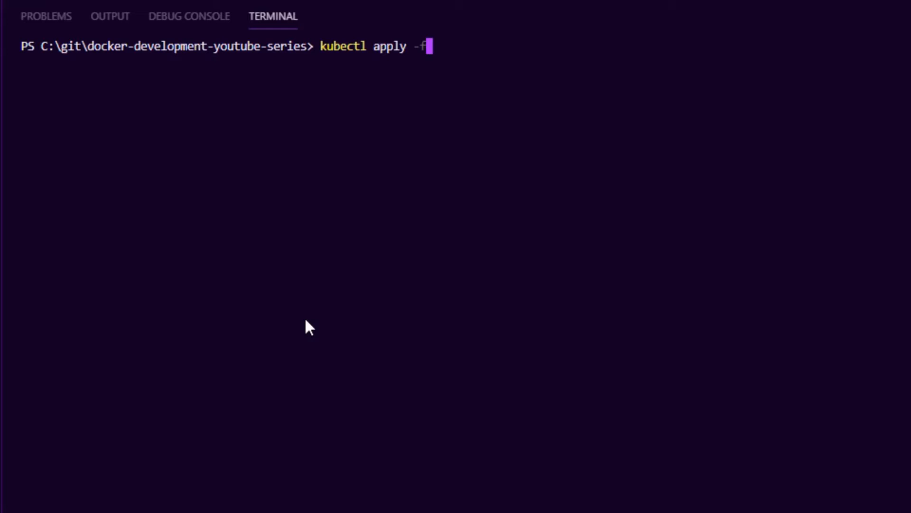
pyautogui.write('" "')
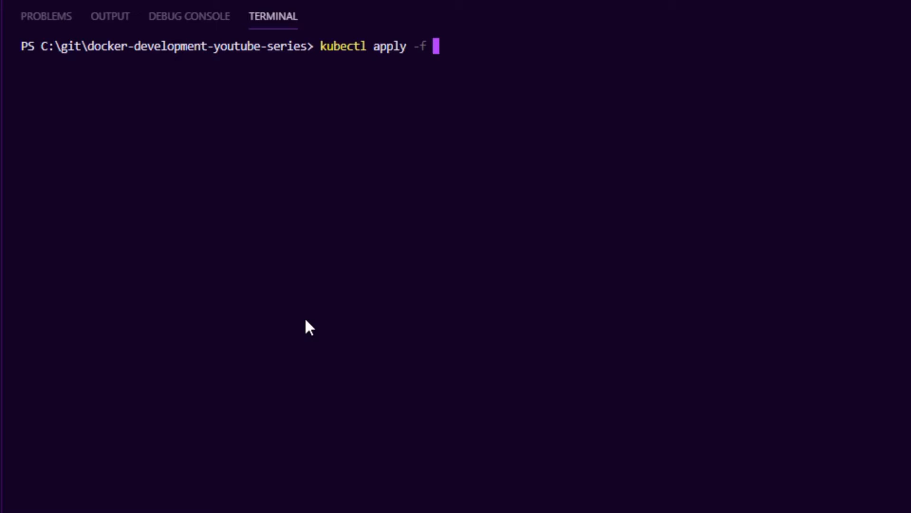
pyautogui.write('.\\kubernetes\\')
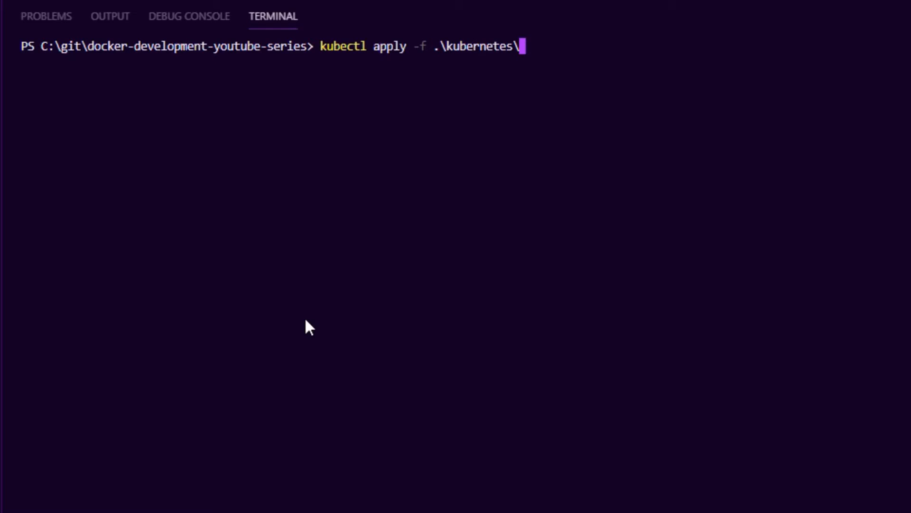
pyautogui.write('deployments\\')
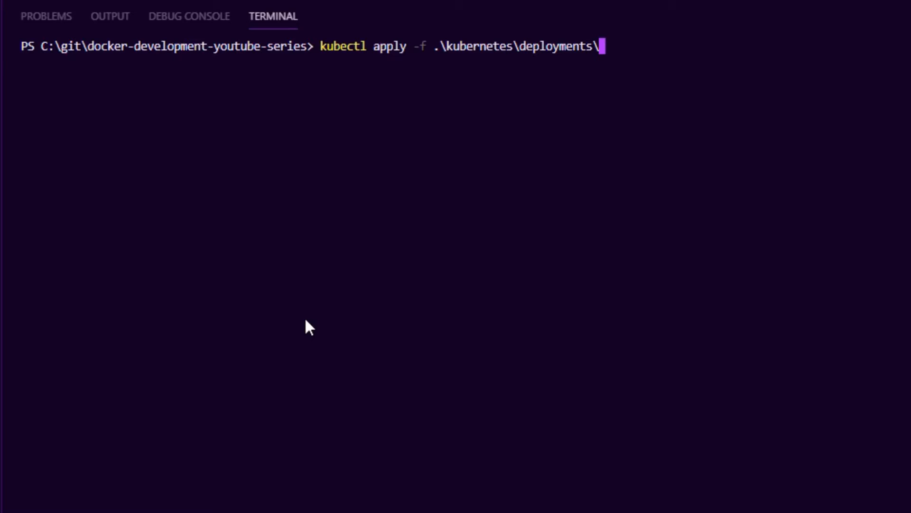
pyautogui.write('deployment.yaml')
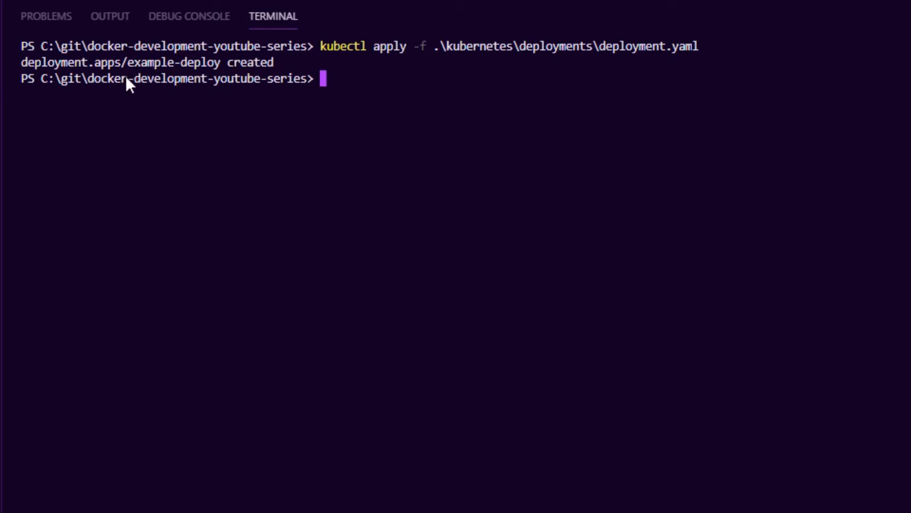
pyautogui.write('kubectl get')
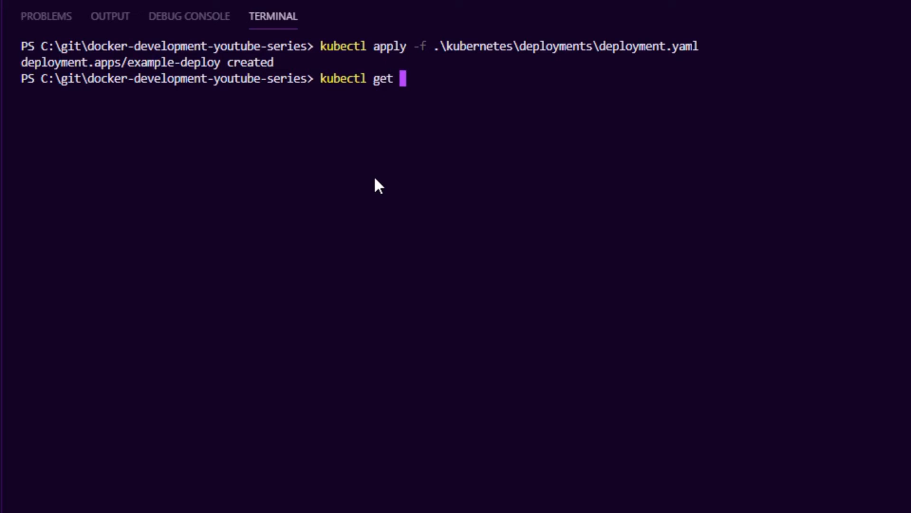
pyautogui.write('deploy')
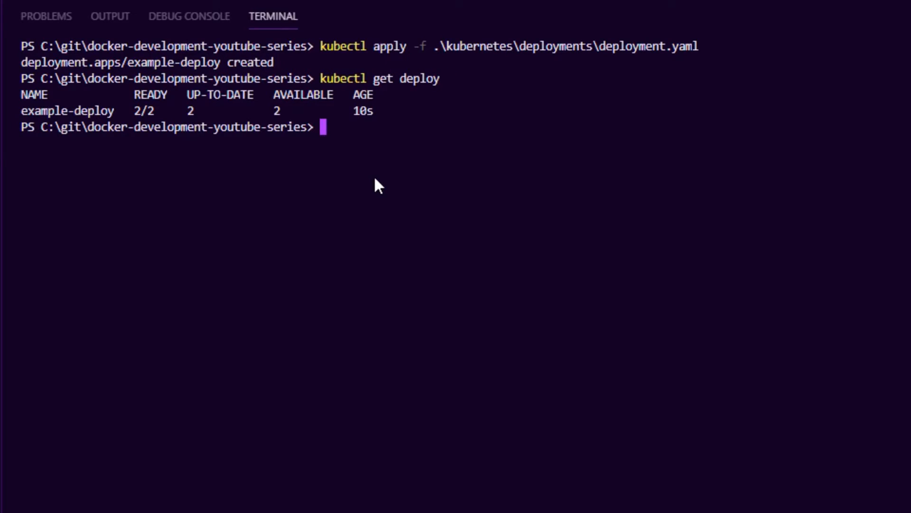
pyautogui.moveTo(137, 121)
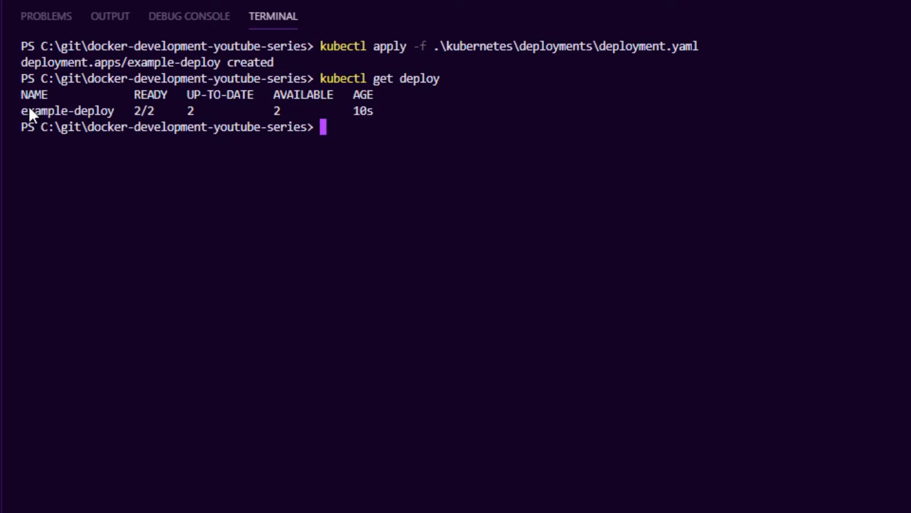
# Step: Type 'kubectl describe deployments example-deploy' using the selected deployment name
pyautogui.doubleClick(277, 111)
pyautogui.write('kubectl')
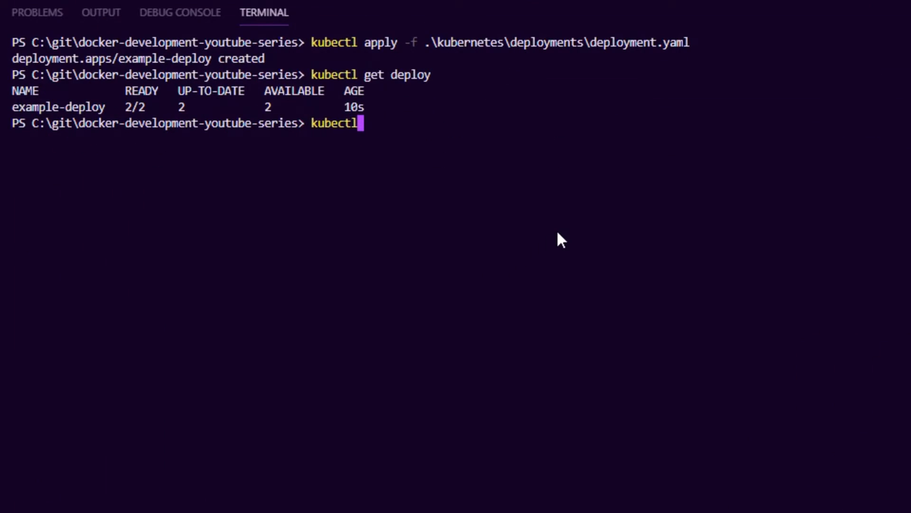
pyautogui.write('descr')
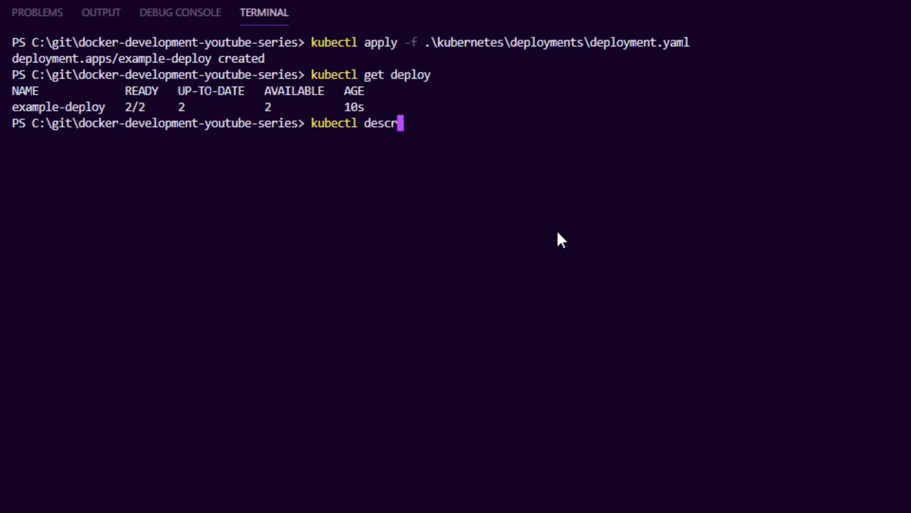
pyautogui.write('be')
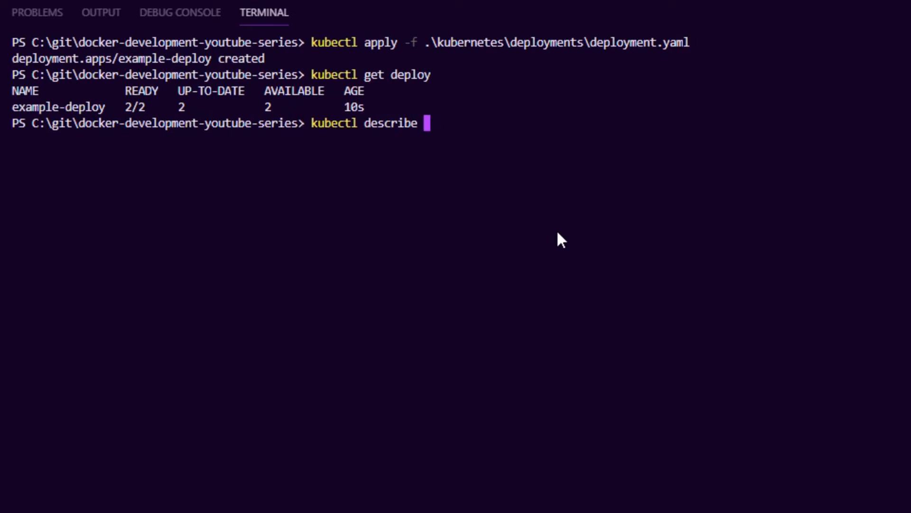
pyautogui.write('deployments')
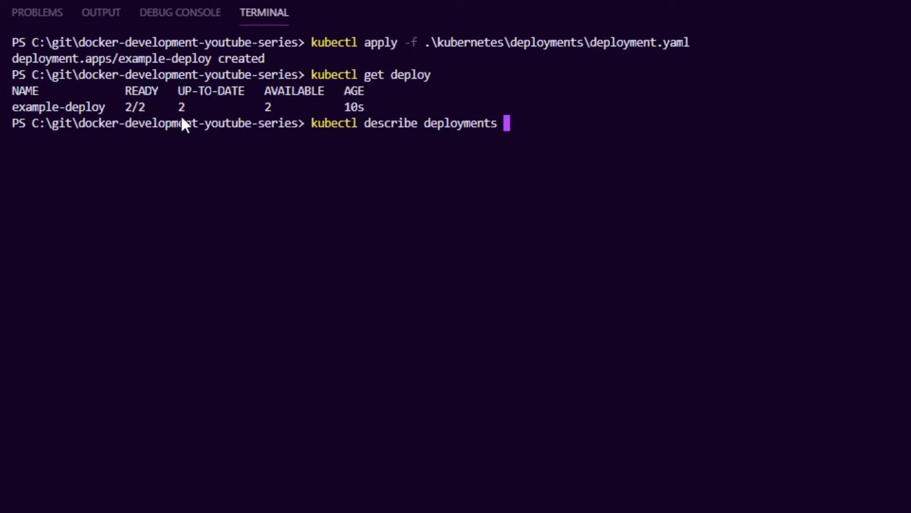
pyautogui.write('example-deploy')
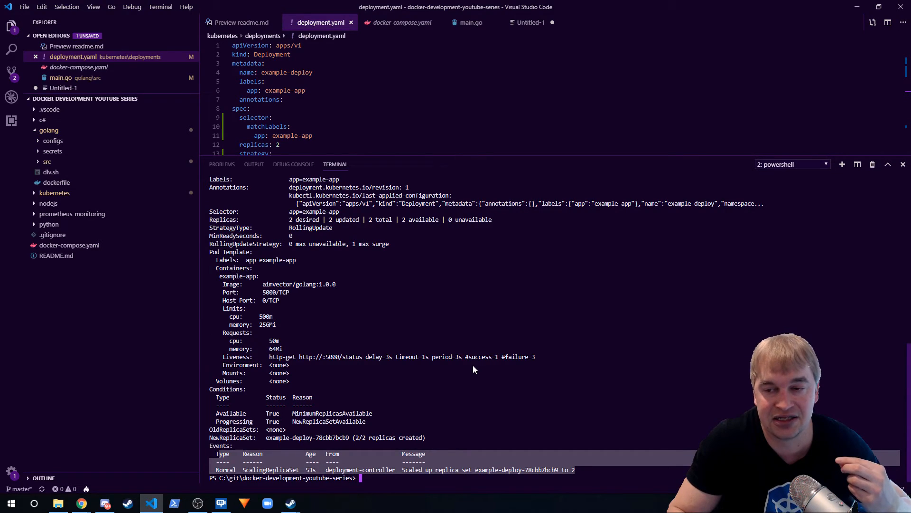
pyautogui.moveTo(464, 369)
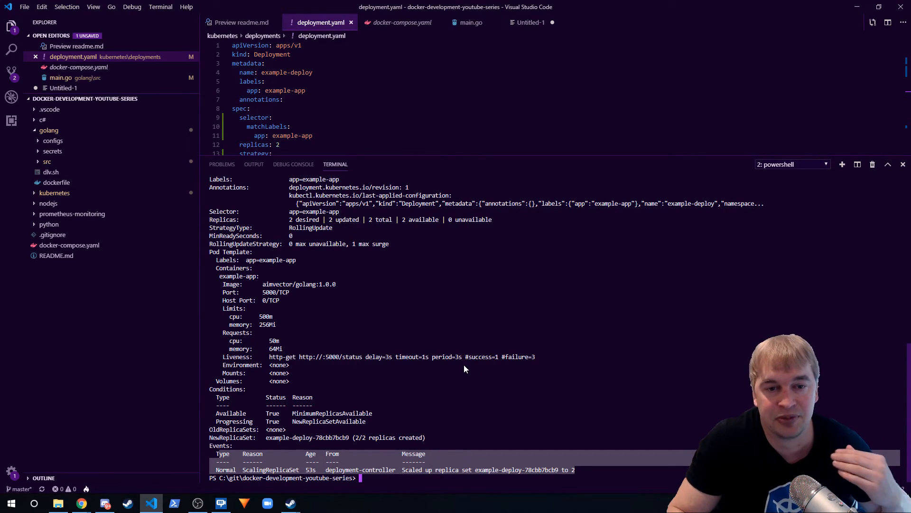
pyautogui.moveTo(459, 366)
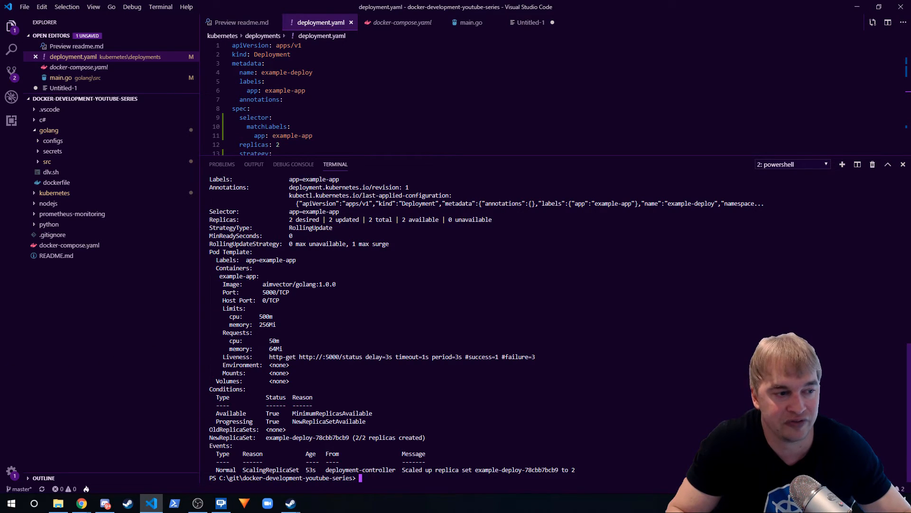
# Step: Type 'kubectl get pods' after the example-deploy description
pyautogui.write('kubectl get pods')
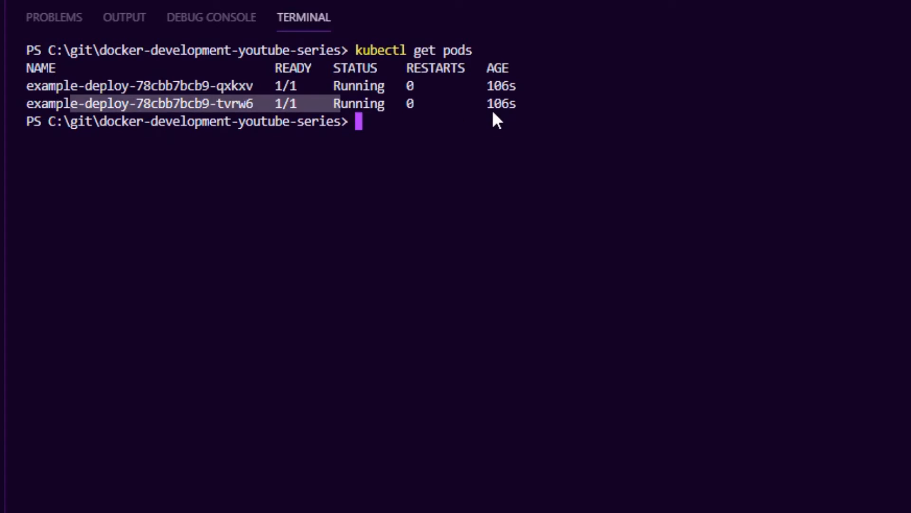
# Step: Type 'kubectl describe pod example-deploy-78cbb7bcb9-qxkxv' in the terminal
pyautogui.write('kubectl des')
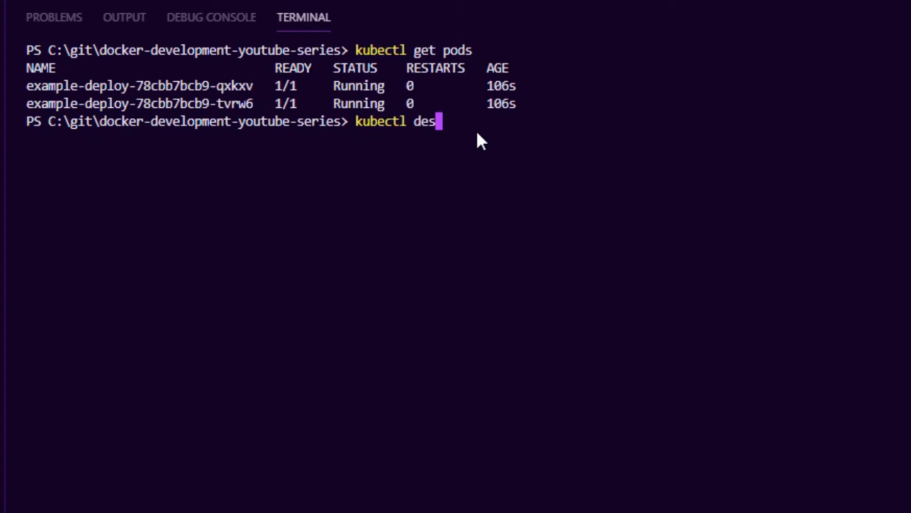
pyautogui.write('cribe pod')
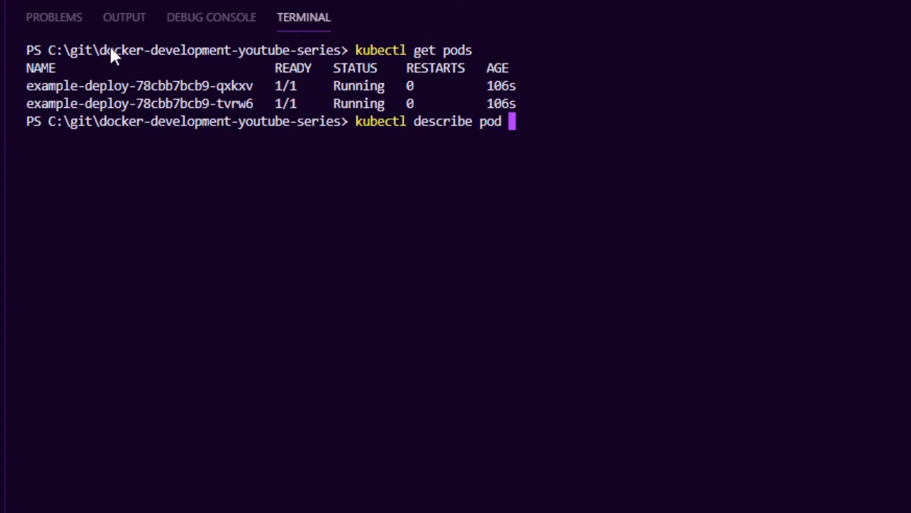
pyautogui.write('example-deploy-78cbb7bcb9-qxkxv')
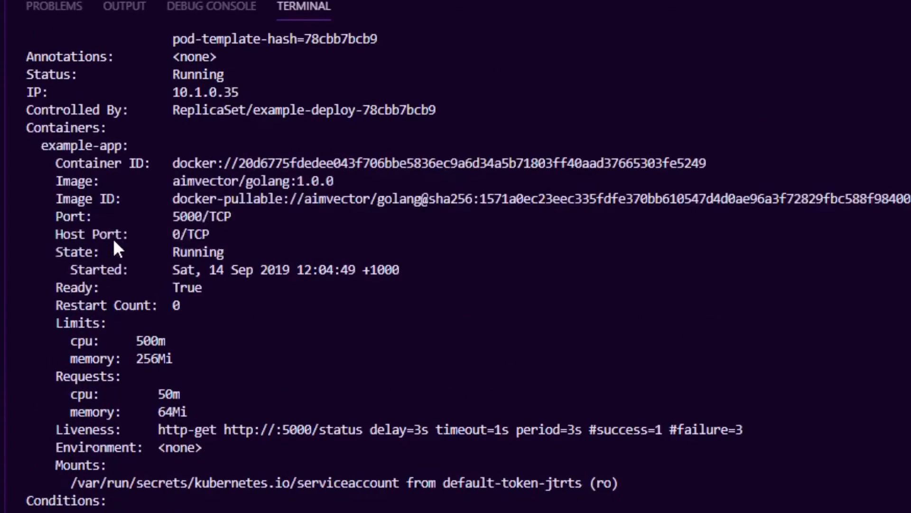
# Step: Scroll through the qxkxv pod description to its Running and Ready conditions
pyautogui.scroll(-3)
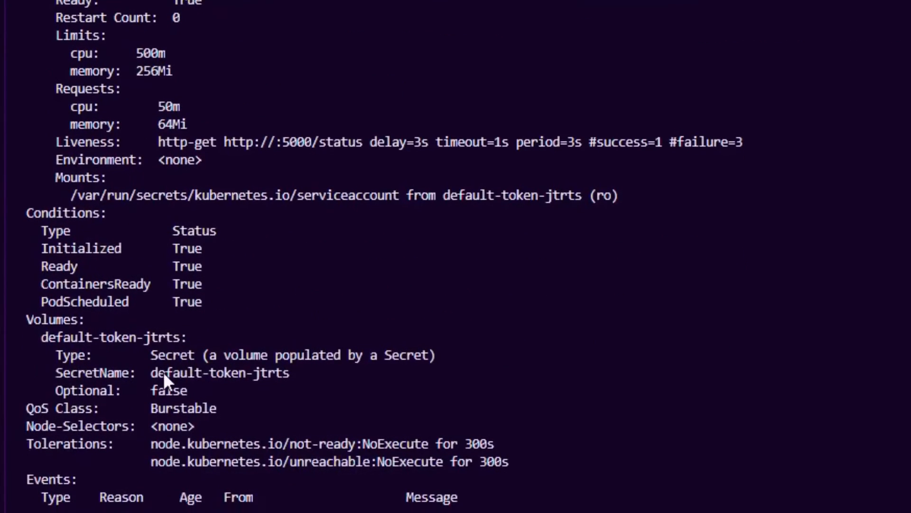
pyautogui.scroll(-3)
pyautogui.write('kubectl logs example-deploy-78cbb7bcb9-qxkxv')
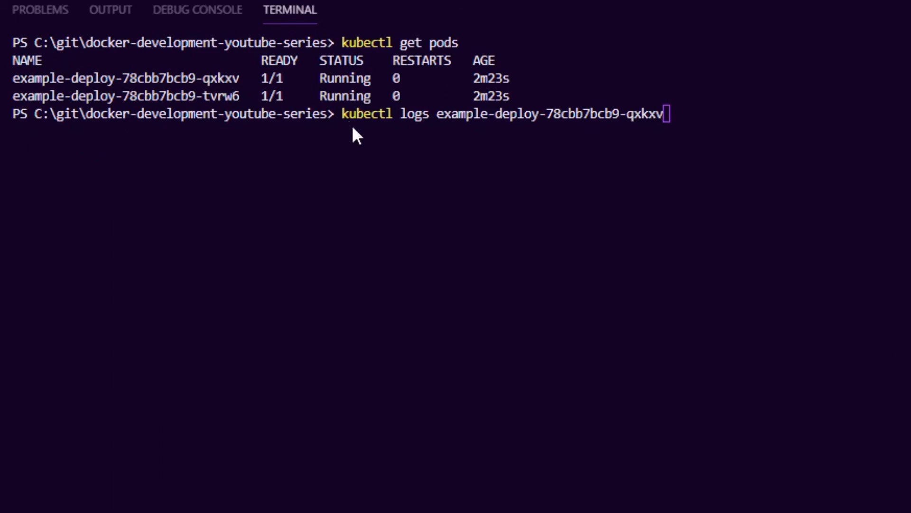
pyautogui.moveTo(418, 120)
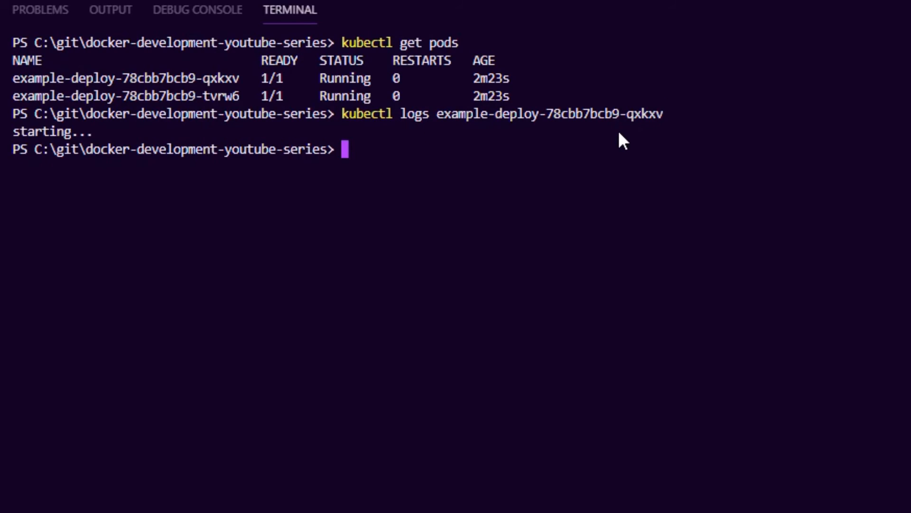
# Step: Highlight the 'starting...' line in the qxkxv pod logs
pyautogui.doubleClick(52, 131)
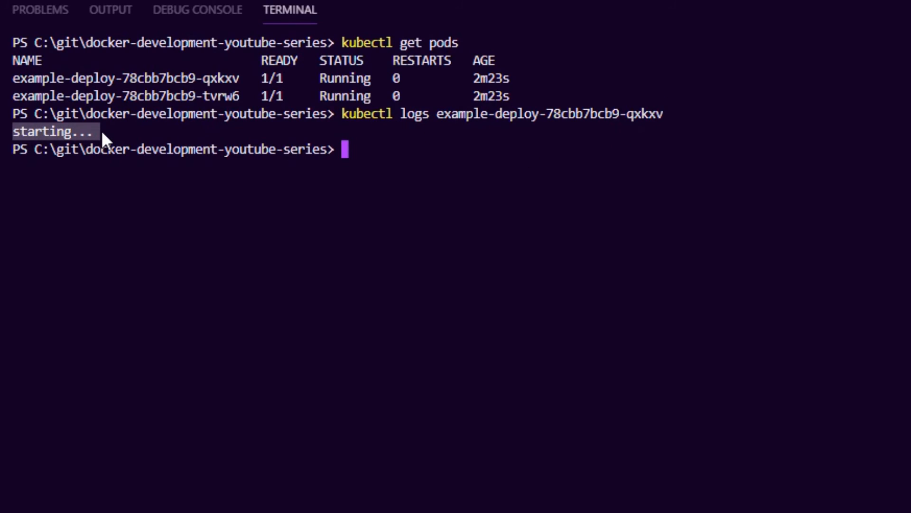